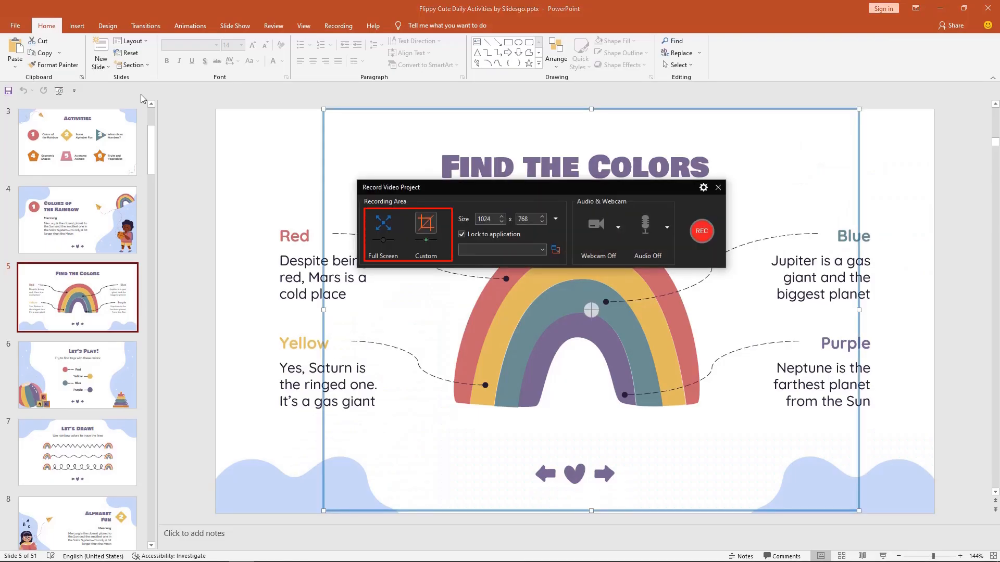
# Step: Switch the recording to a custom-sized area and leave the options menu unchanged
pyautogui.click(425, 230)
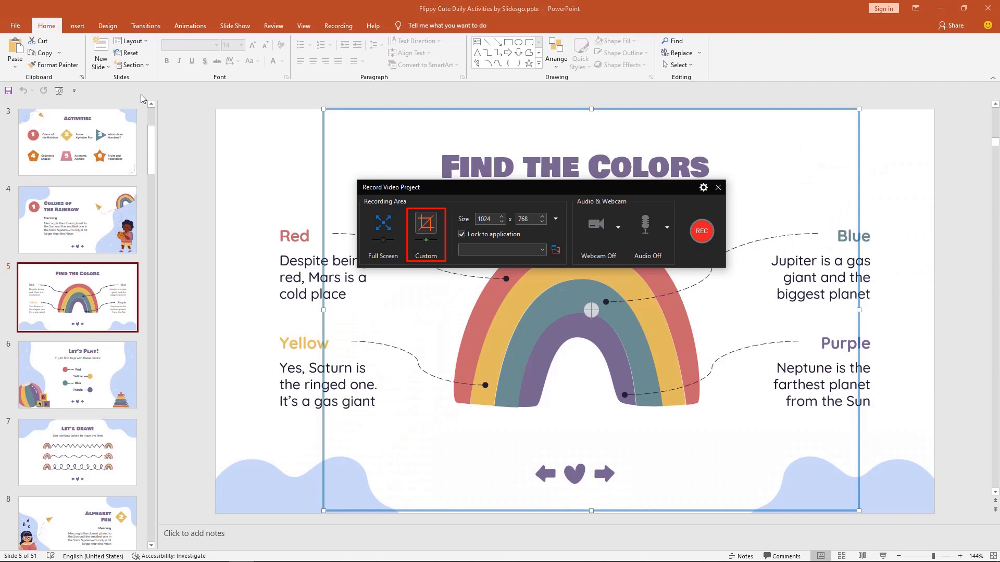
pyautogui.click(382, 229)
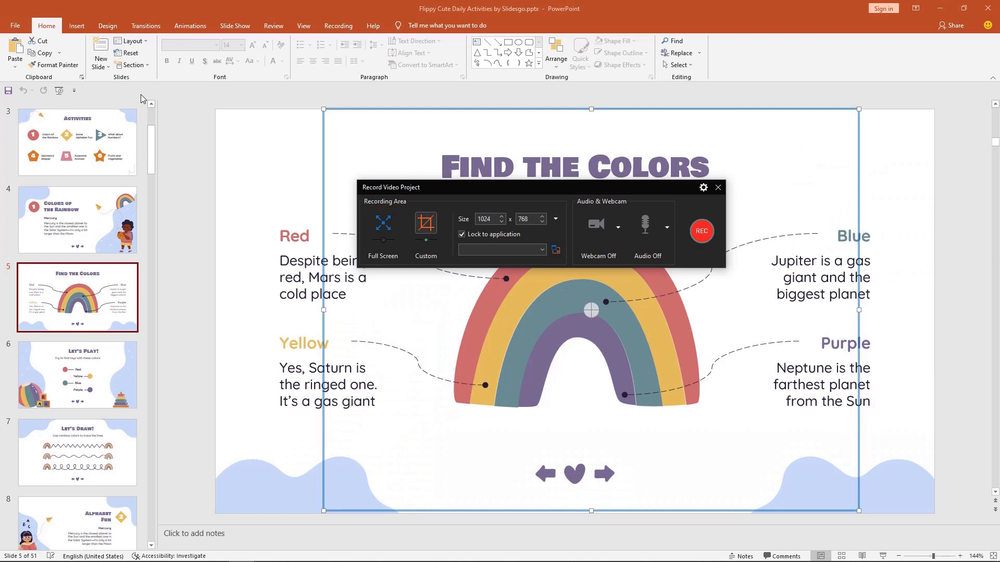
pyautogui.click(425, 227)
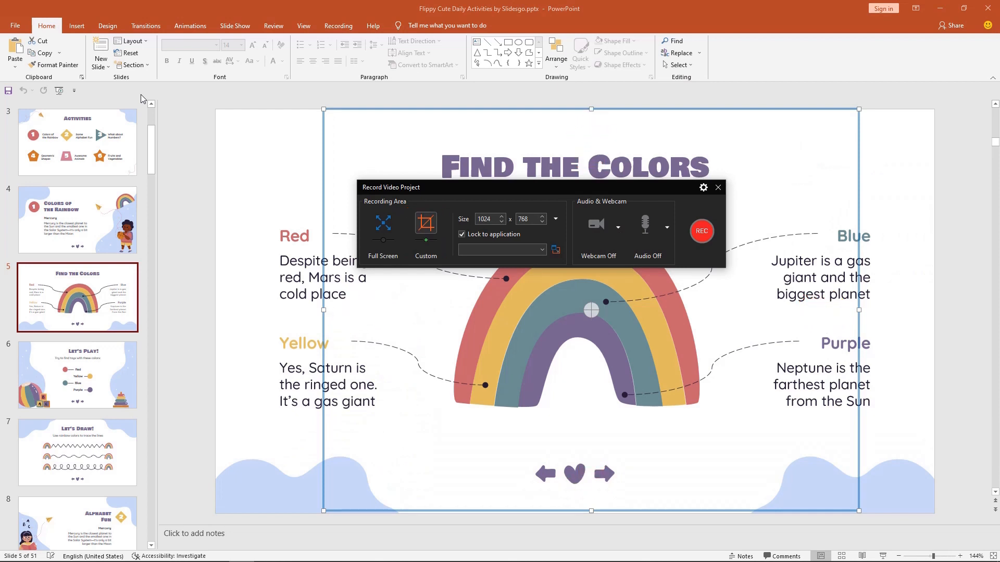
pyautogui.click(702, 187)
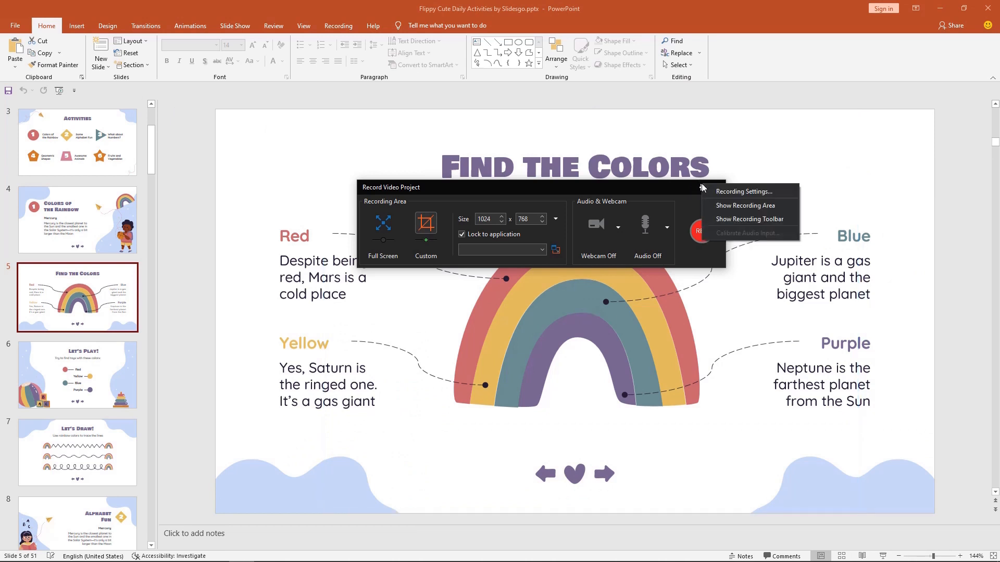
pyautogui.click(702, 187)
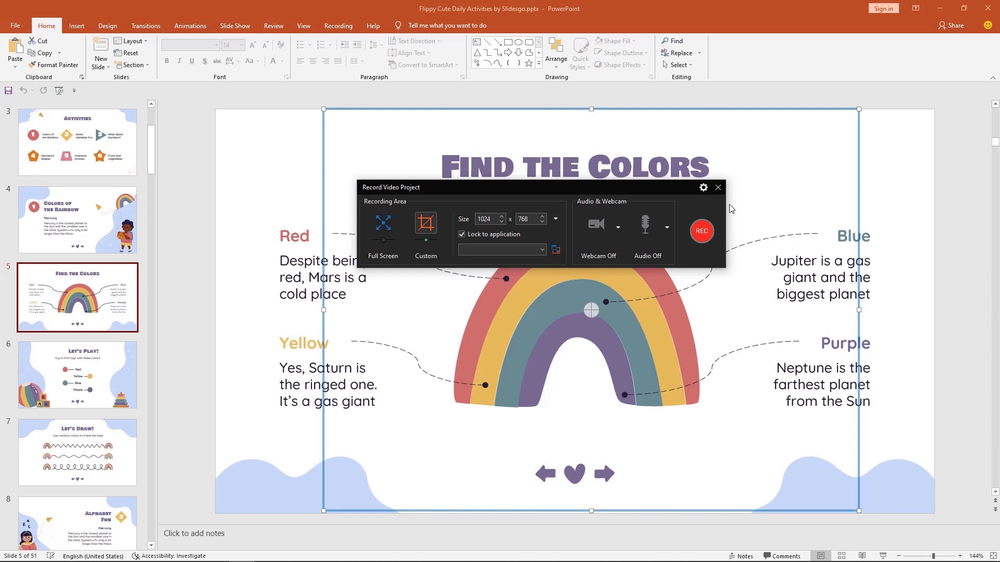
# Step: Stretch the recording area edges toward 1280 wide and set the height field
pyautogui.moveTo(859, 309); pyautogui.dragTo(914, 312)
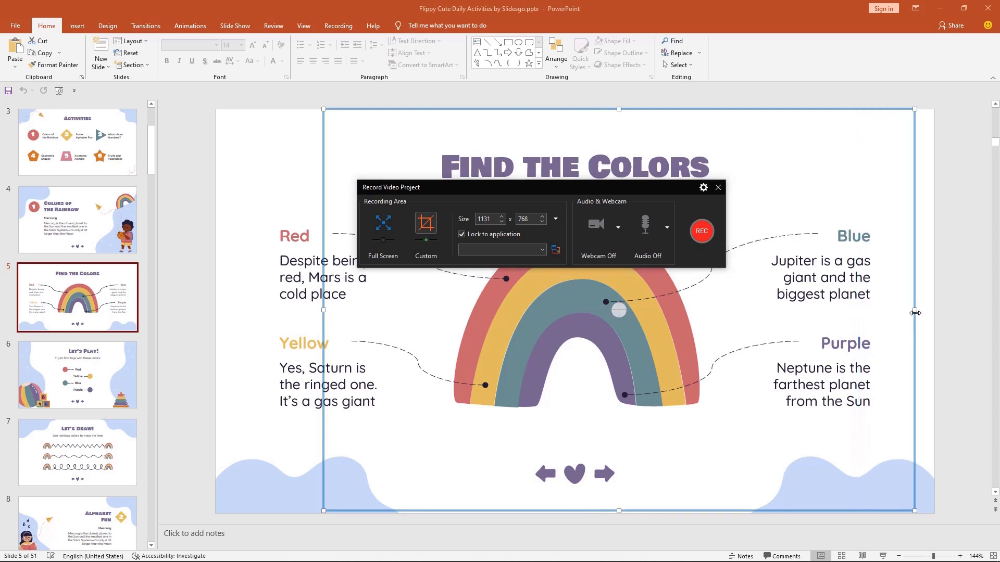
pyautogui.moveTo(617, 511); pyautogui.dragTo(617, 464)
pyautogui.write('1280')
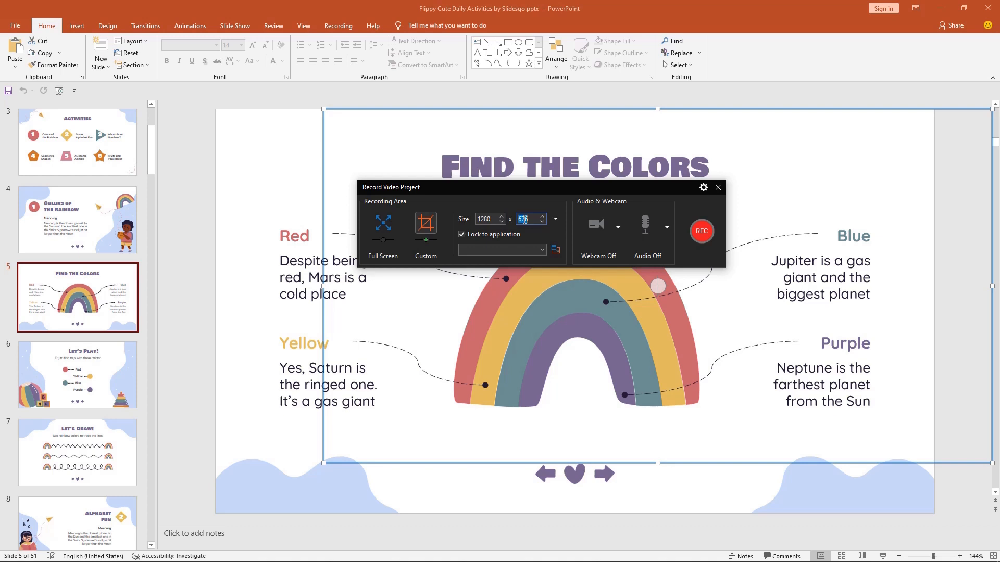
pyautogui.click(540, 216)
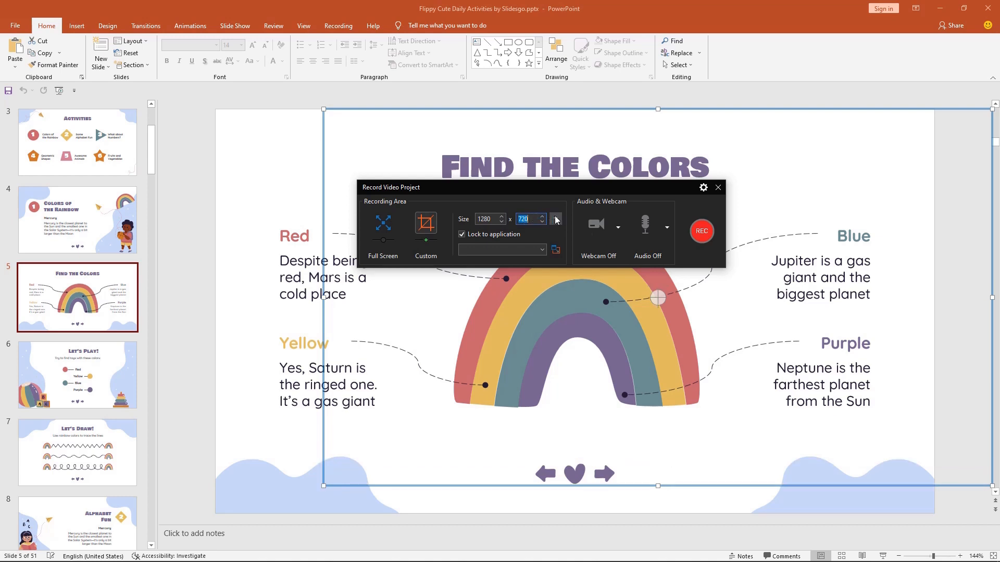
pyautogui.click(554, 219)
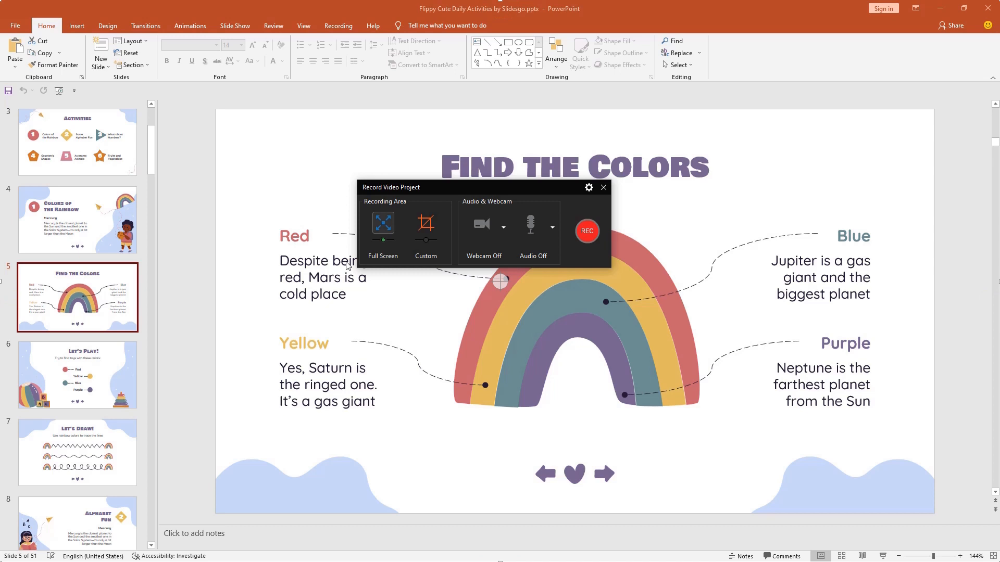
pyautogui.moveTo(587, 230)
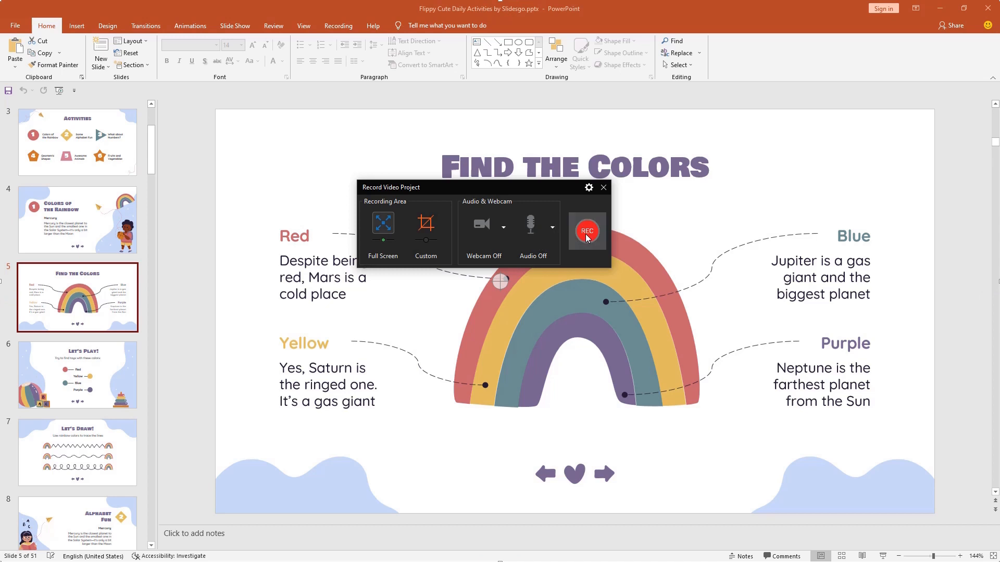
# Step: Start the recording and select the Red heading on the slide once capturing
pyautogui.click(586, 231)
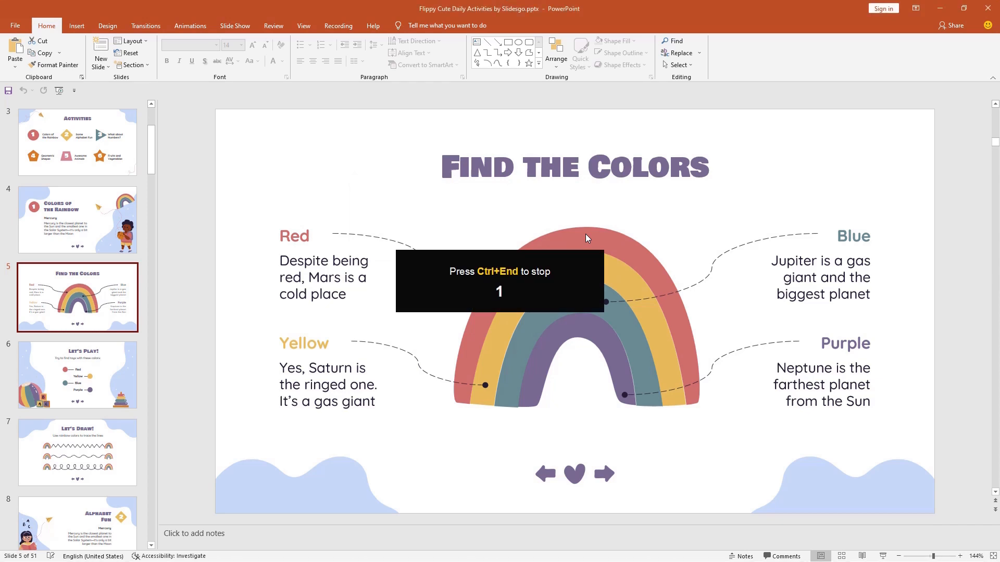
pyautogui.press('ctrl+End')
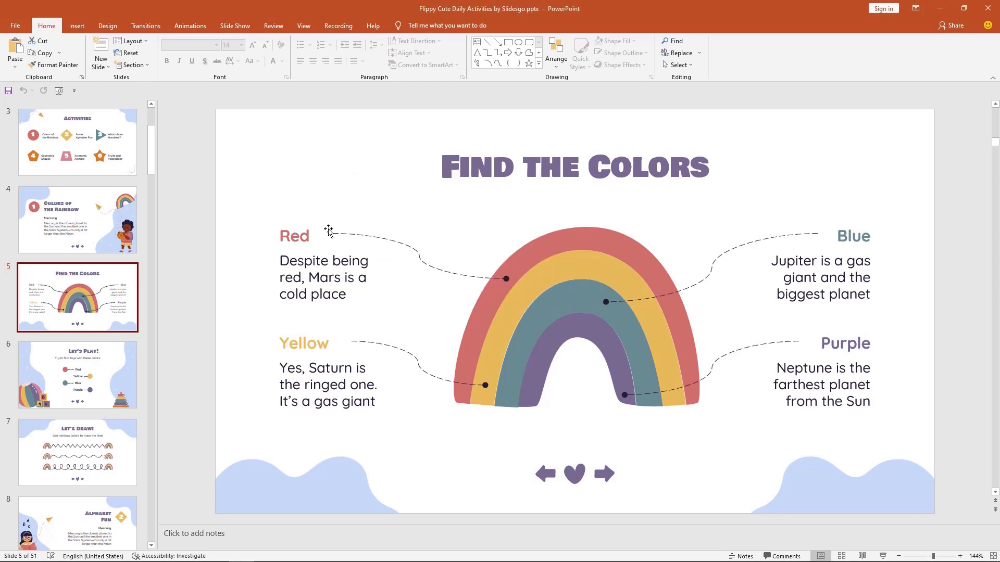
pyautogui.click(190, 25)
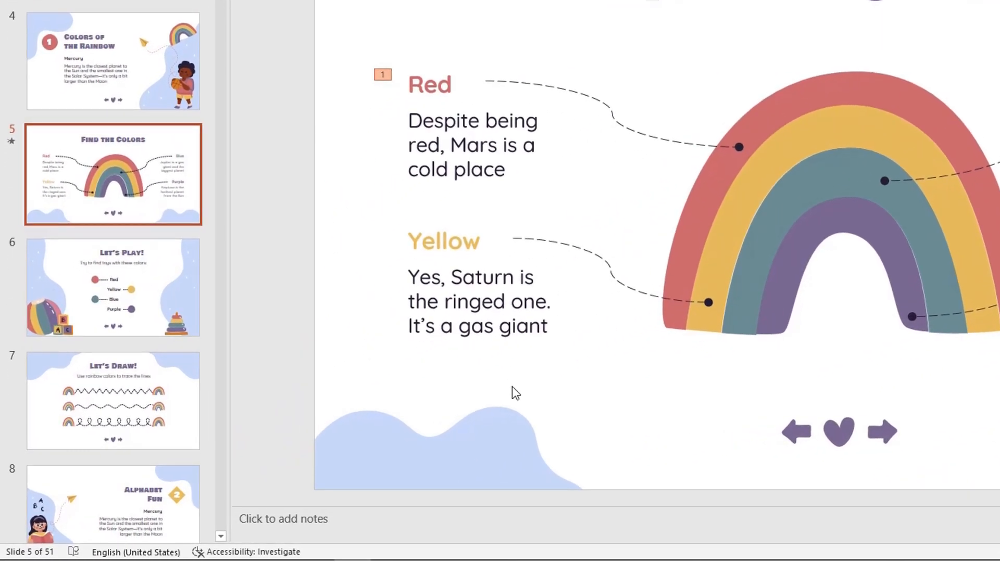
# Step: Bring up the Recording Toolbar from the taskbar icon and stop the capture
pyautogui.doubleClick(427, 545)
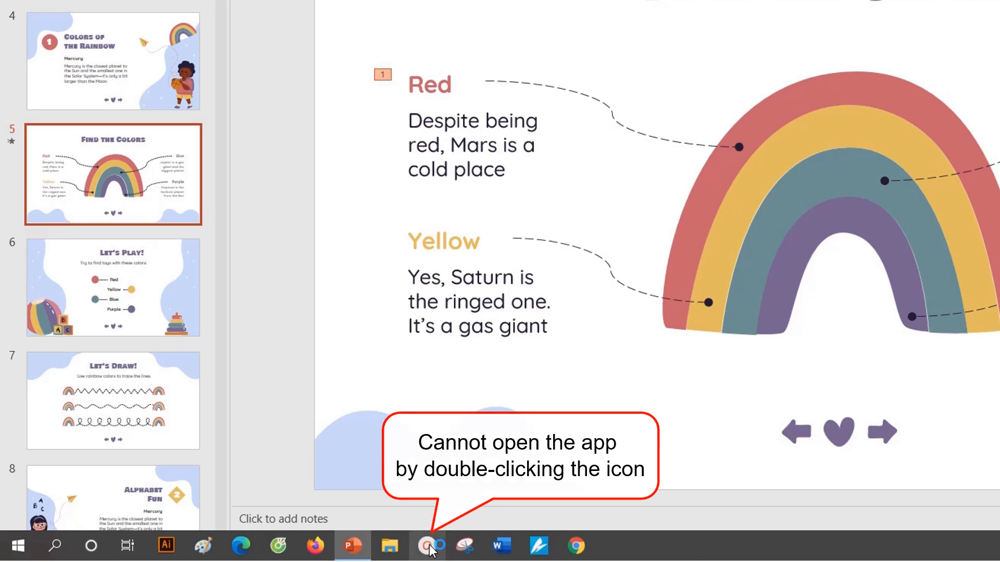
pyautogui.rightClick(427, 546)
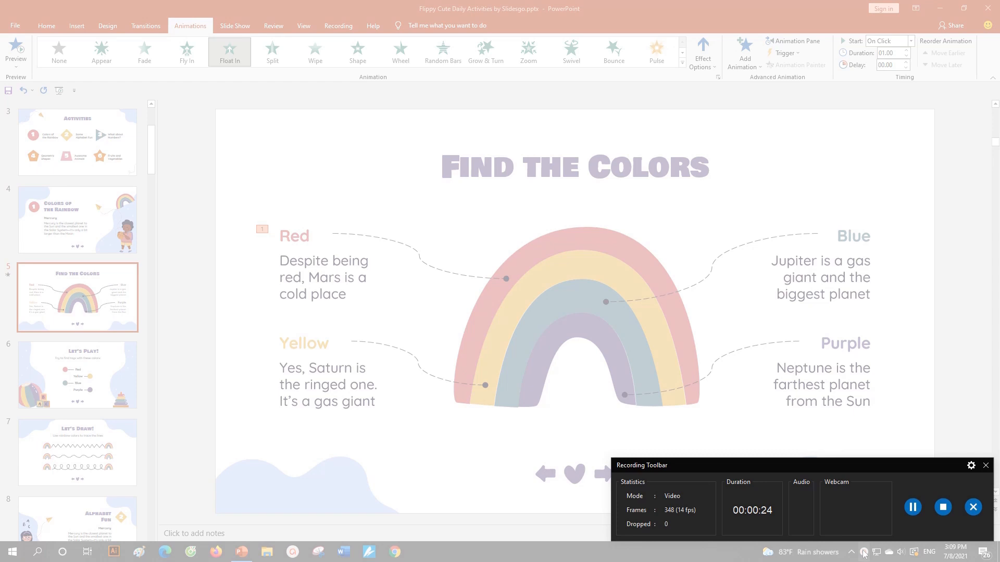
pyautogui.click(943, 506)
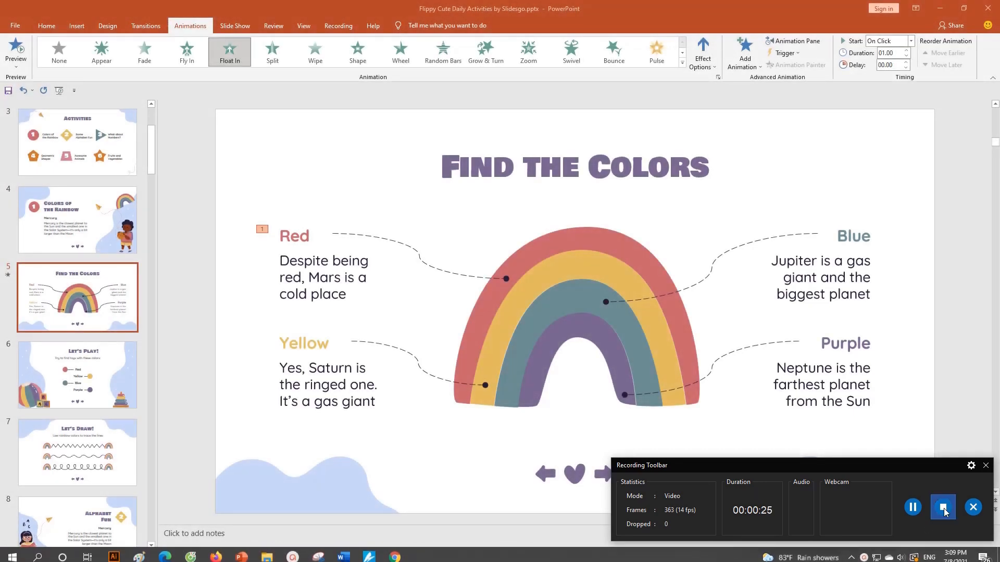